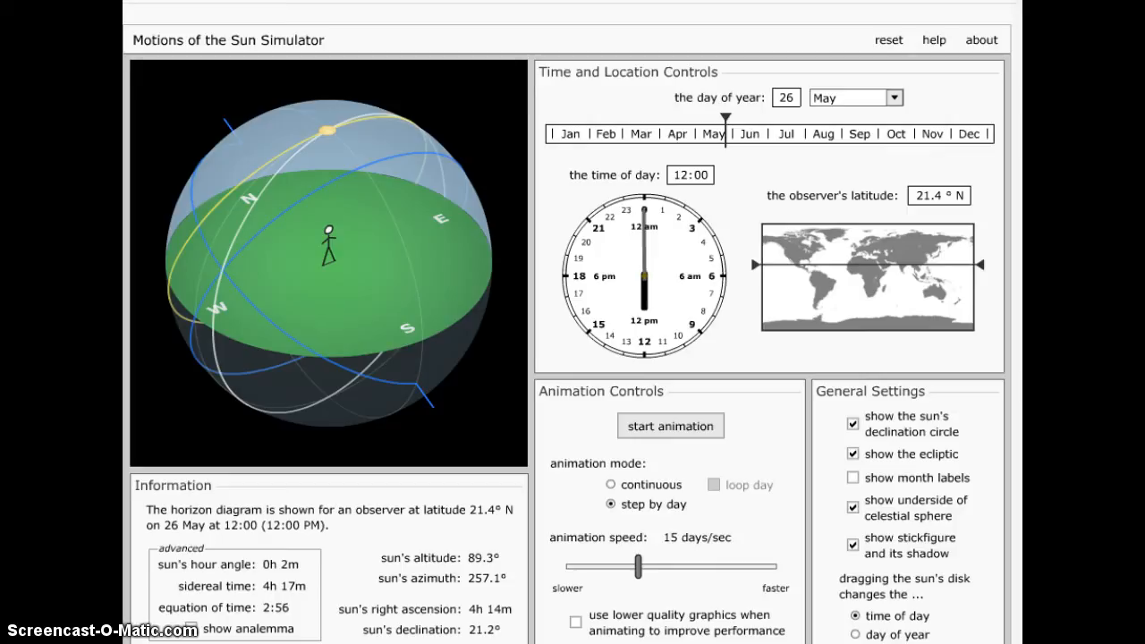
pyautogui.moveTo(987, 247)
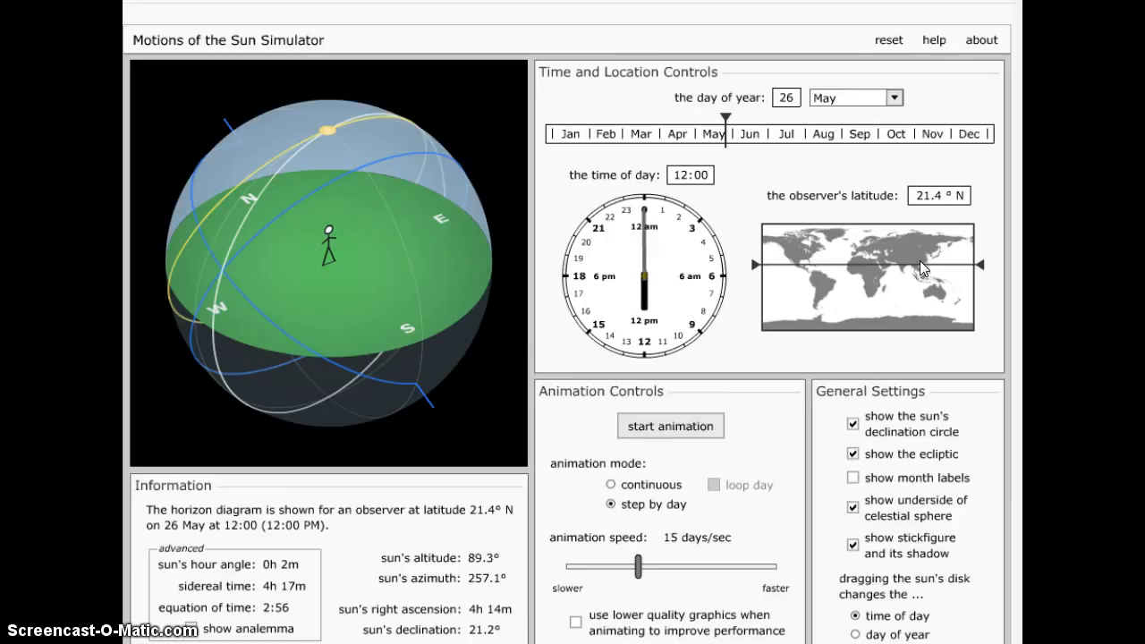
pyautogui.moveTo(902, 239)
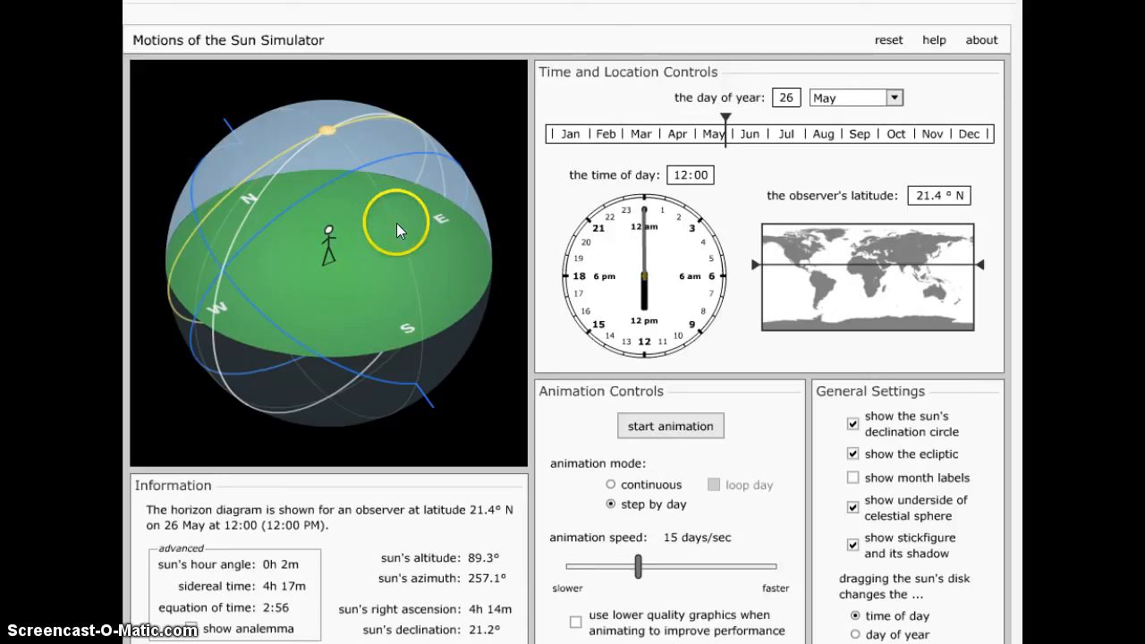
pyautogui.moveTo(335, 268)
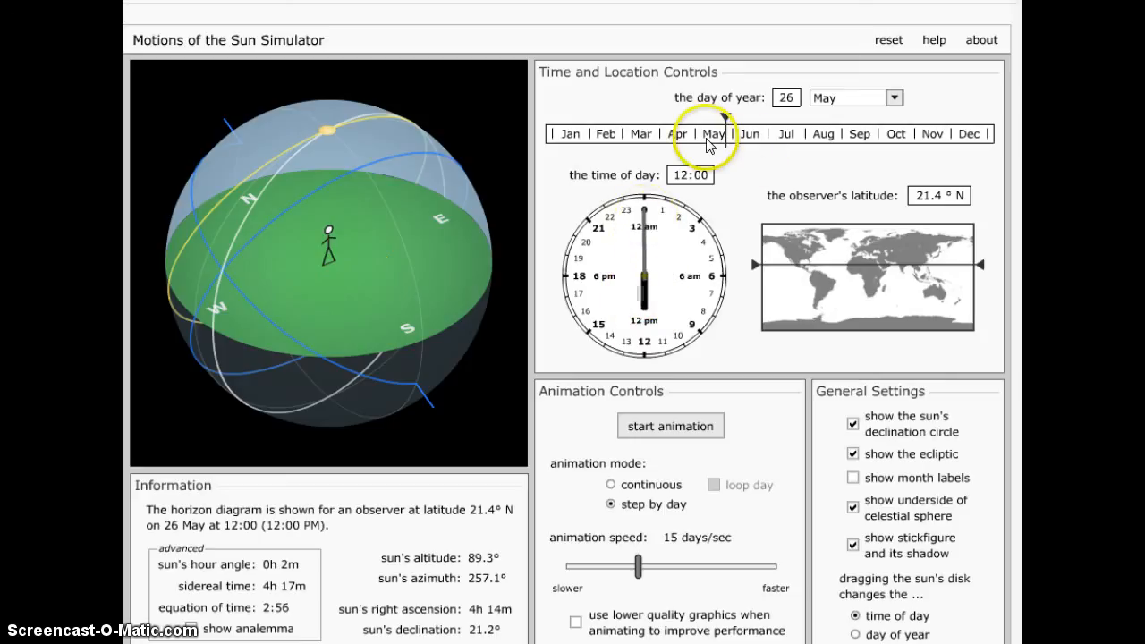
pyautogui.moveTo(816, 141)
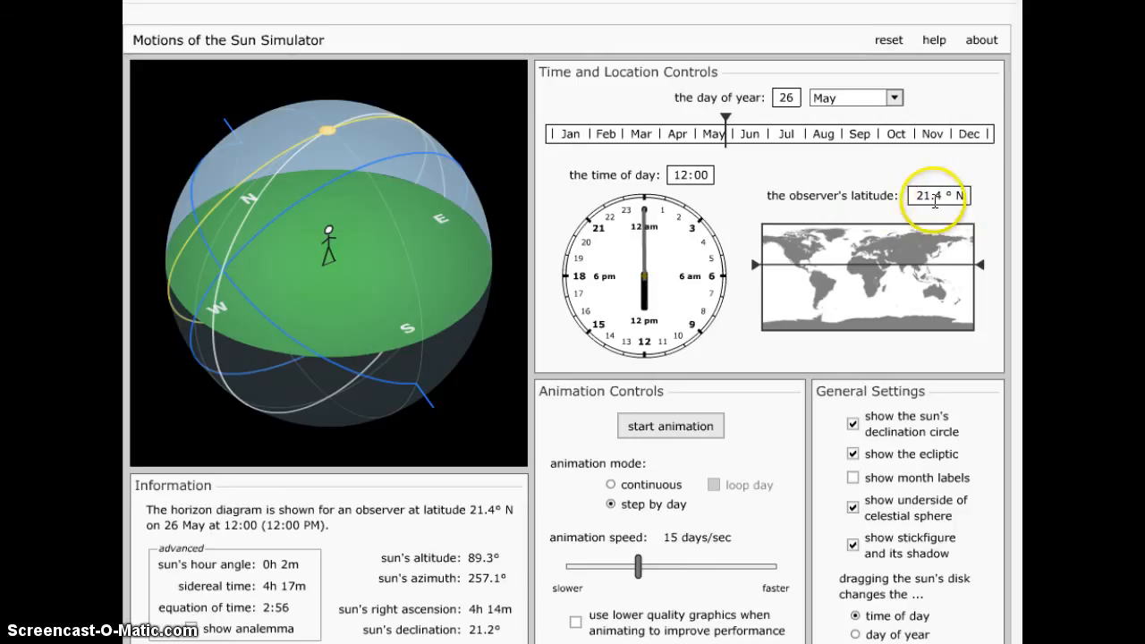
pyautogui.moveTo(902, 198)
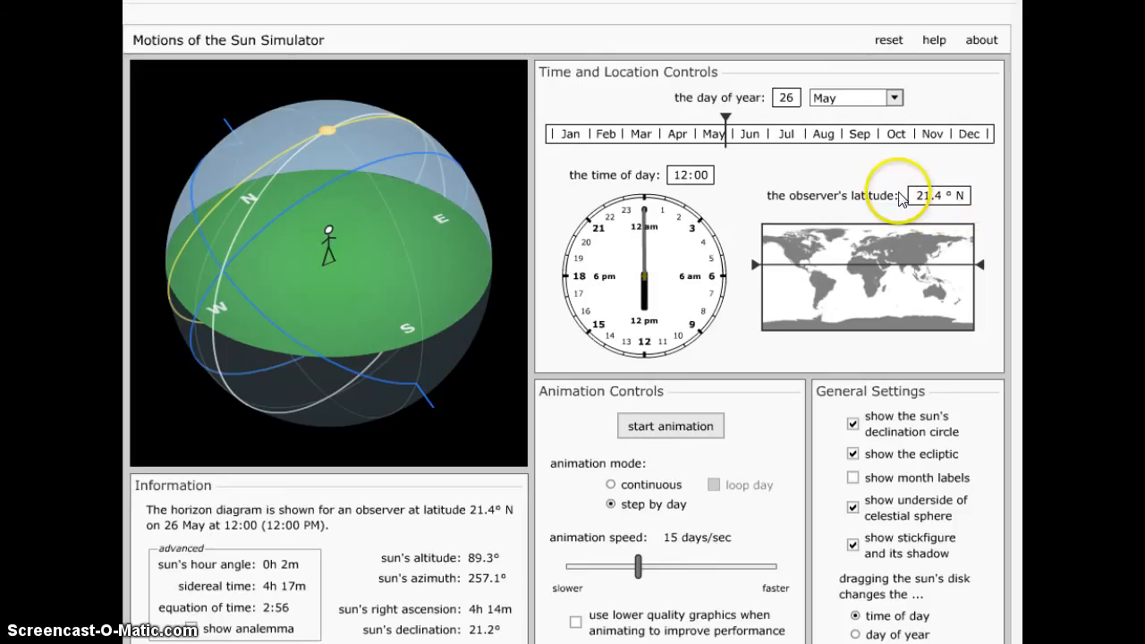
pyautogui.moveTo(971, 208)
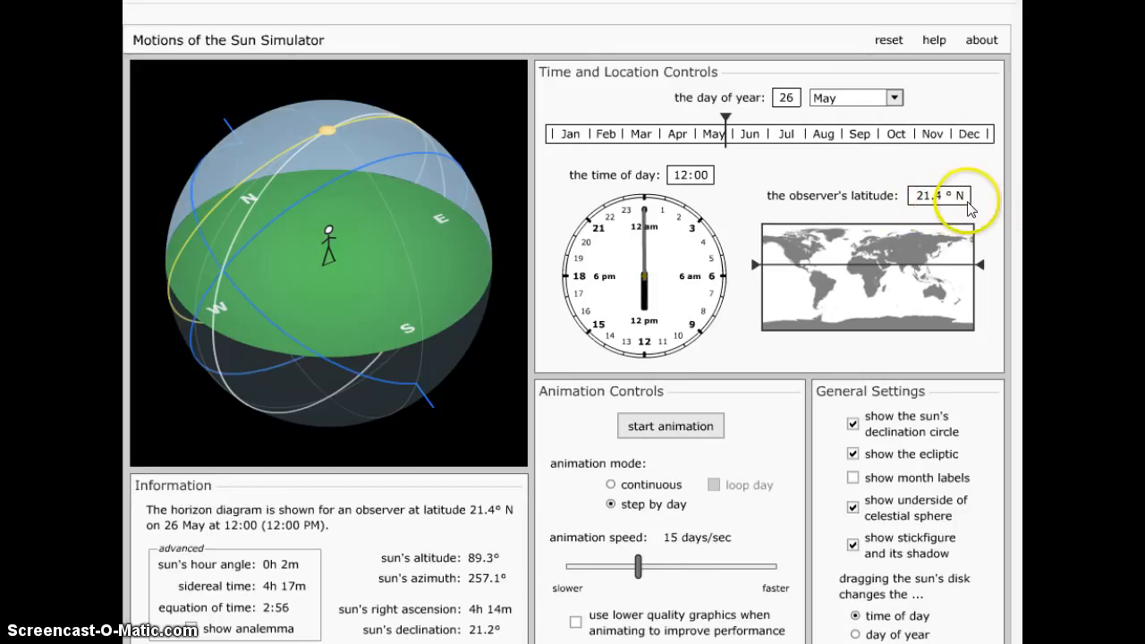
pyautogui.moveTo(913, 191)
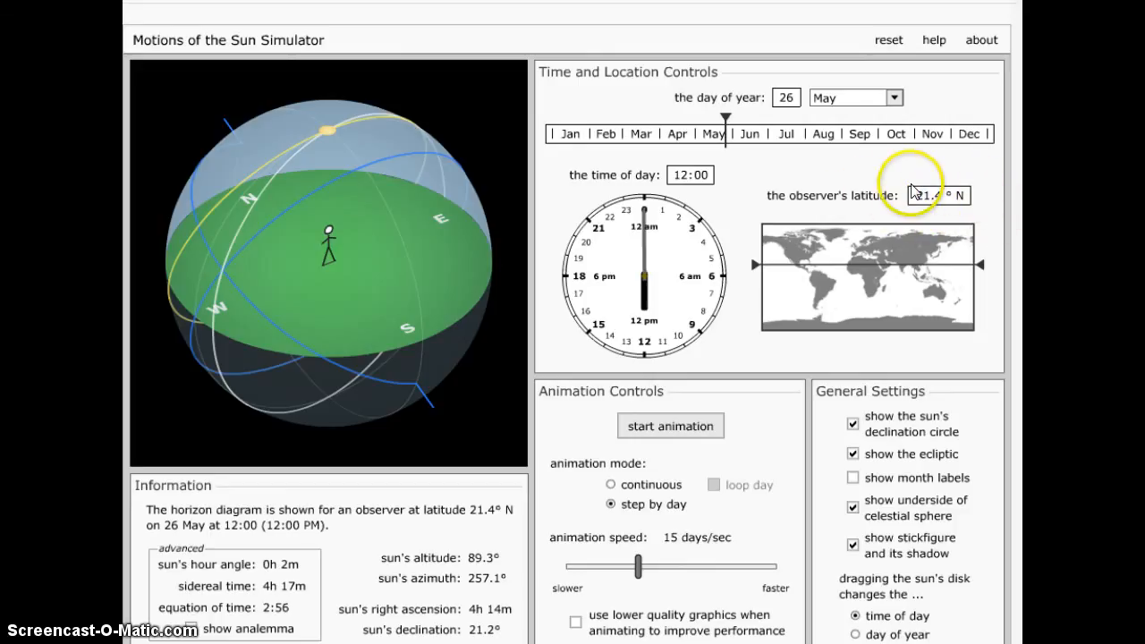
pyautogui.moveTo(957, 215)
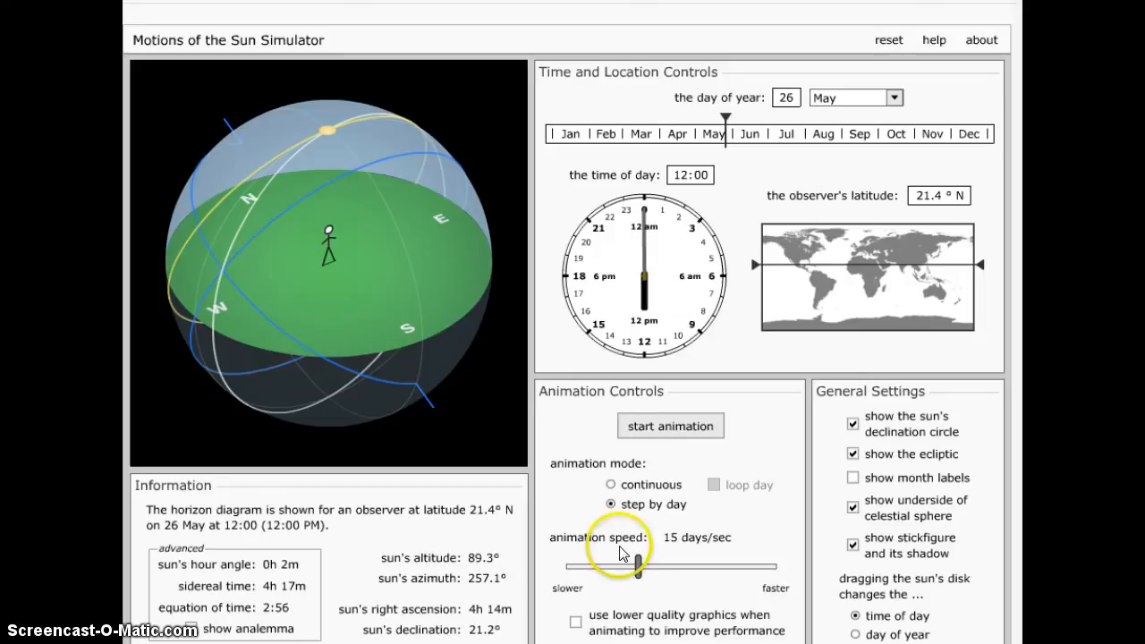
# Step: Drag the animation speed slider left until it reads 10 days/sec
pyautogui.moveTo(637, 567); pyautogui.dragTo(634, 567)
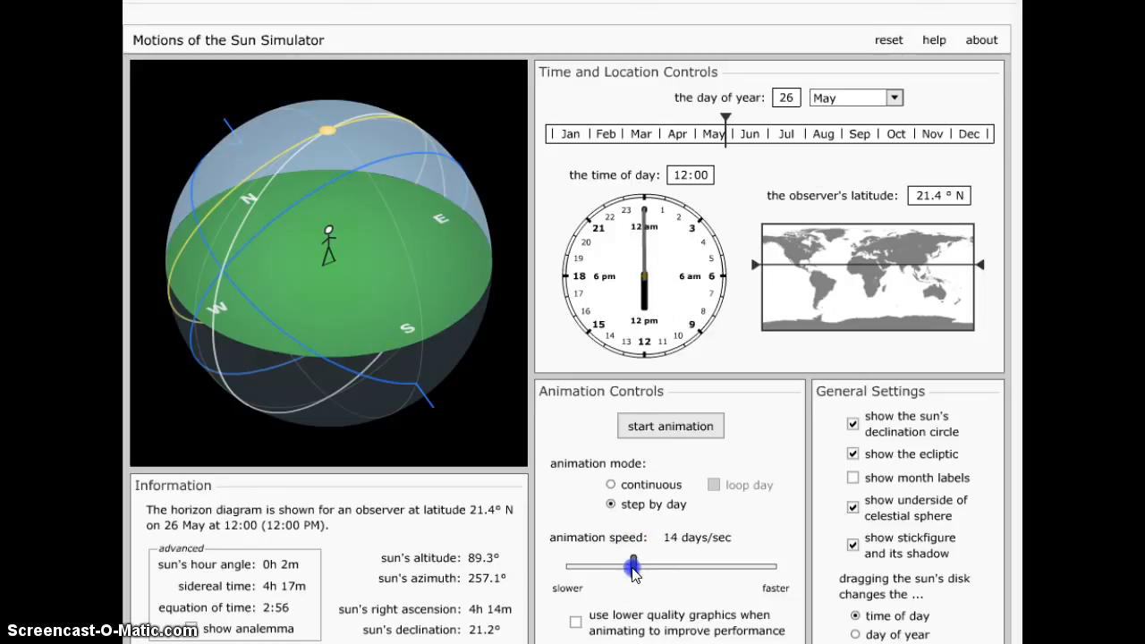
pyautogui.moveTo(632, 566); pyautogui.dragTo(613, 566)
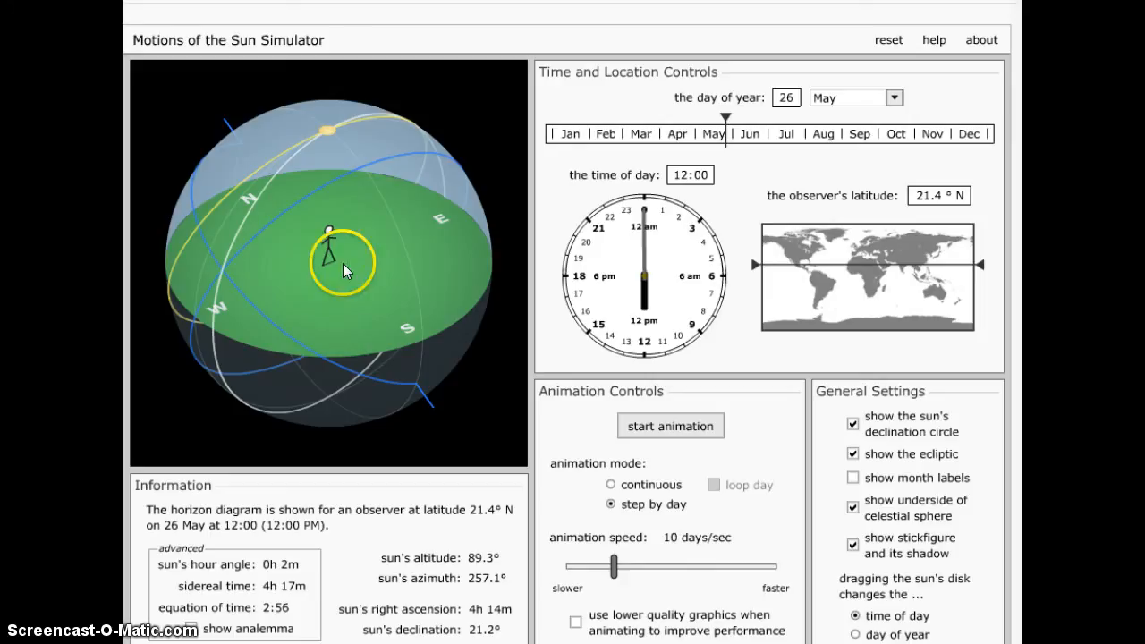
# Step: Start the day-by-day animation and pause it at noon on 12 July, sun altitude 88.6°
pyautogui.click(671, 425)
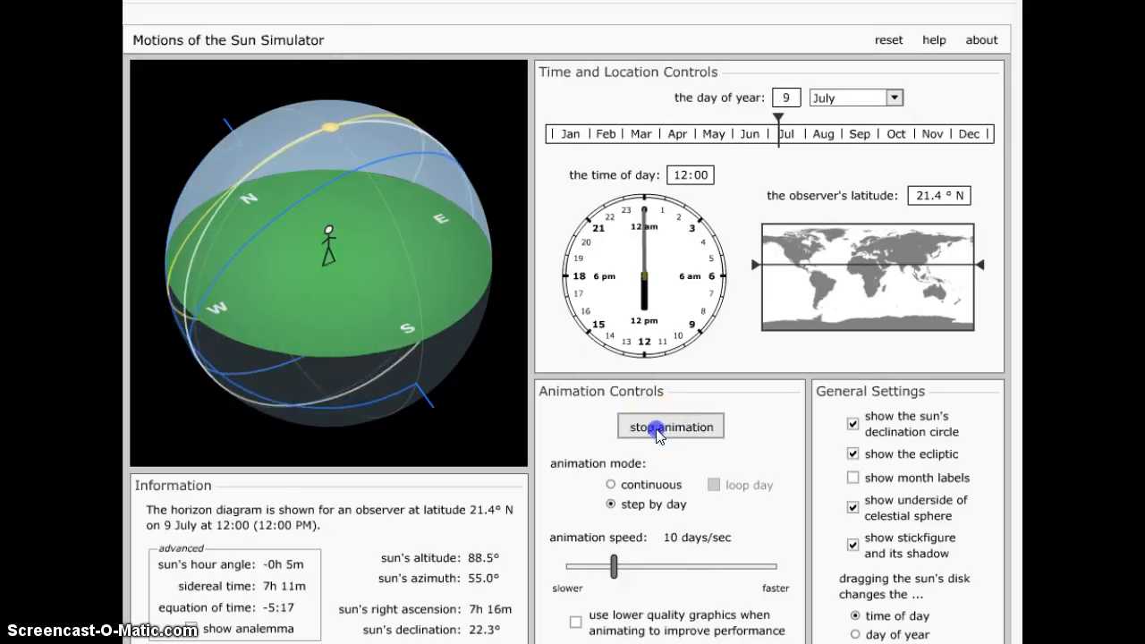
pyautogui.click(670, 426)
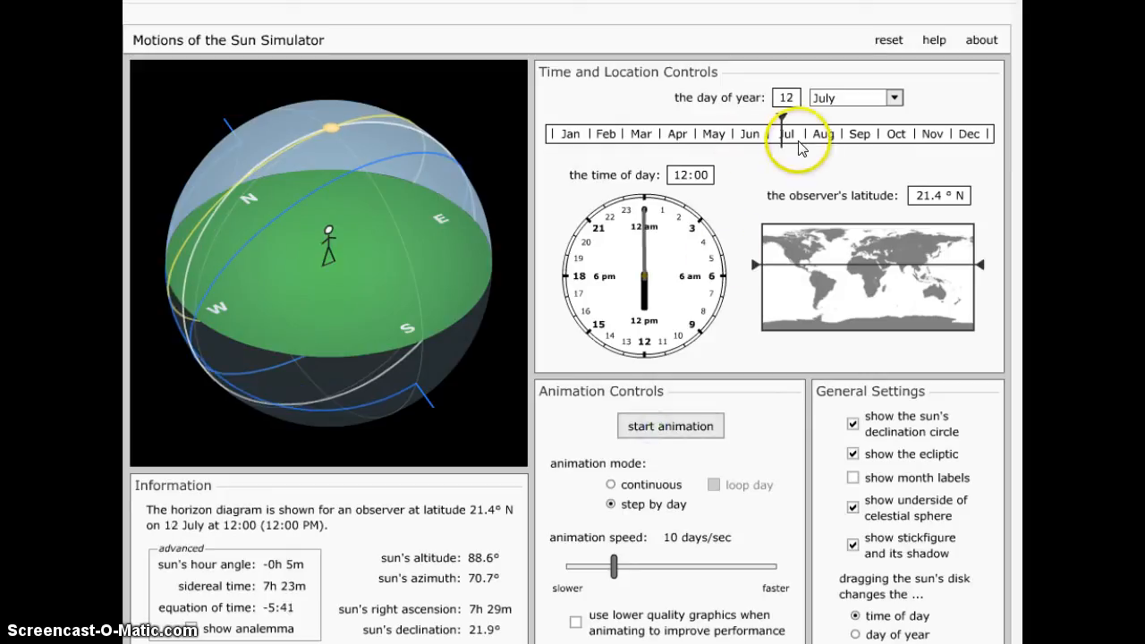
pyautogui.moveTo(645, 335)
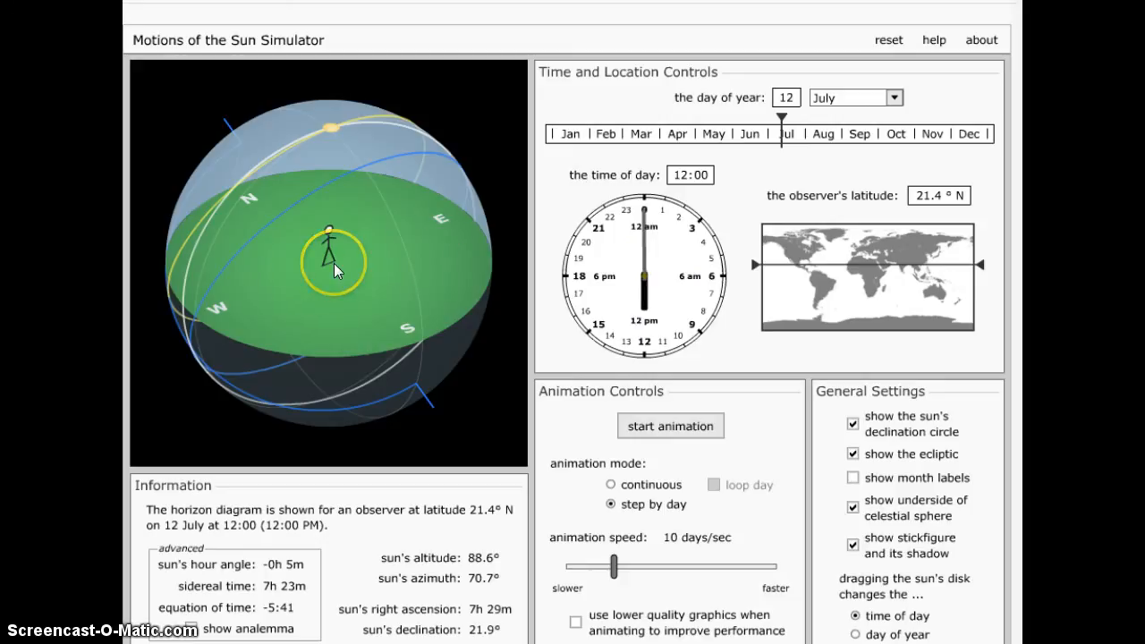
pyautogui.moveTo(779, 148)
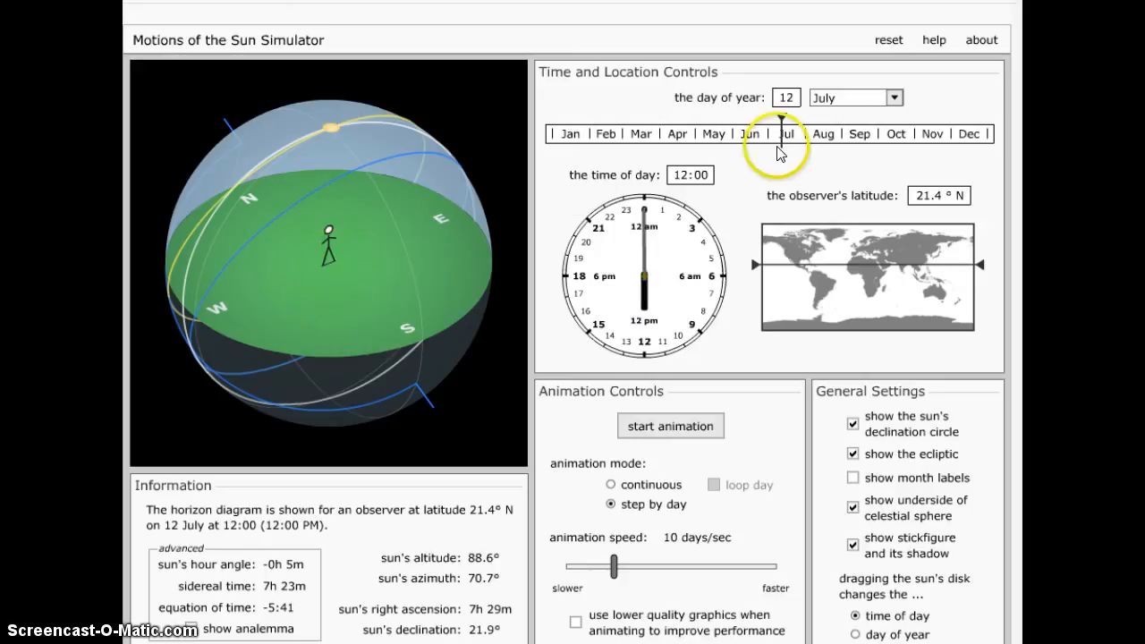
pyautogui.moveTo(328, 259)
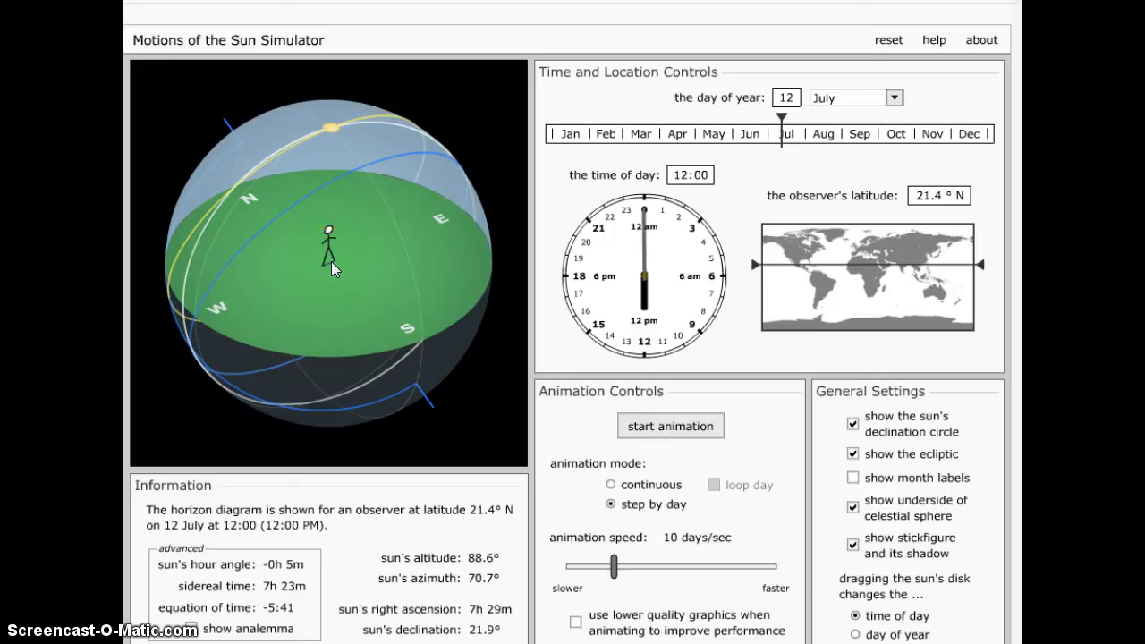
pyautogui.moveTo(346, 273)
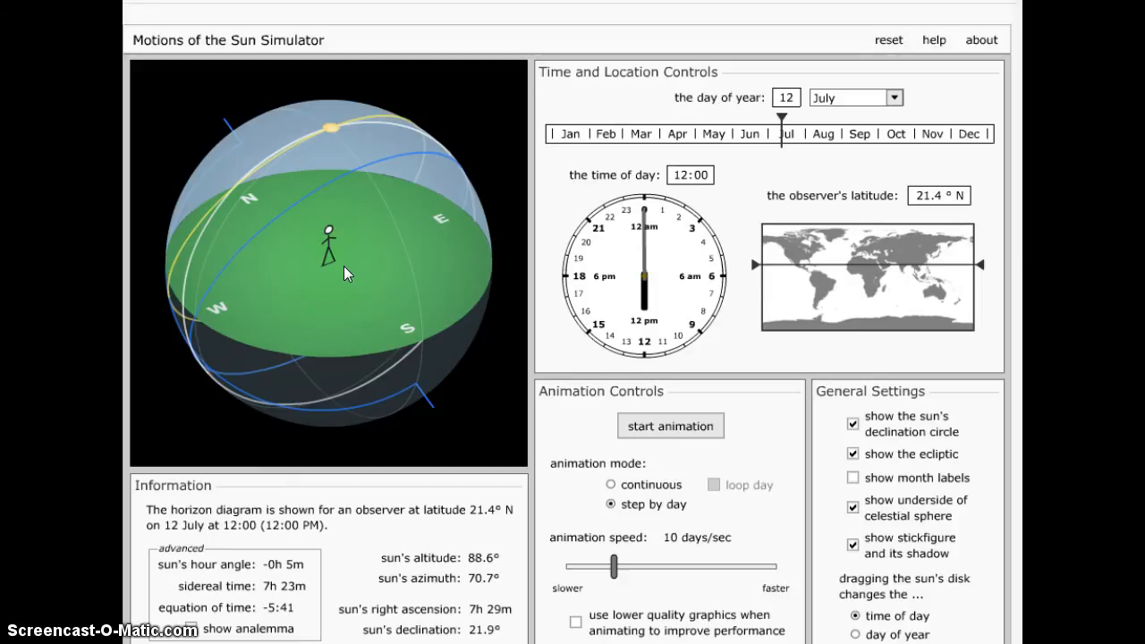
pyautogui.moveTo(671, 426)
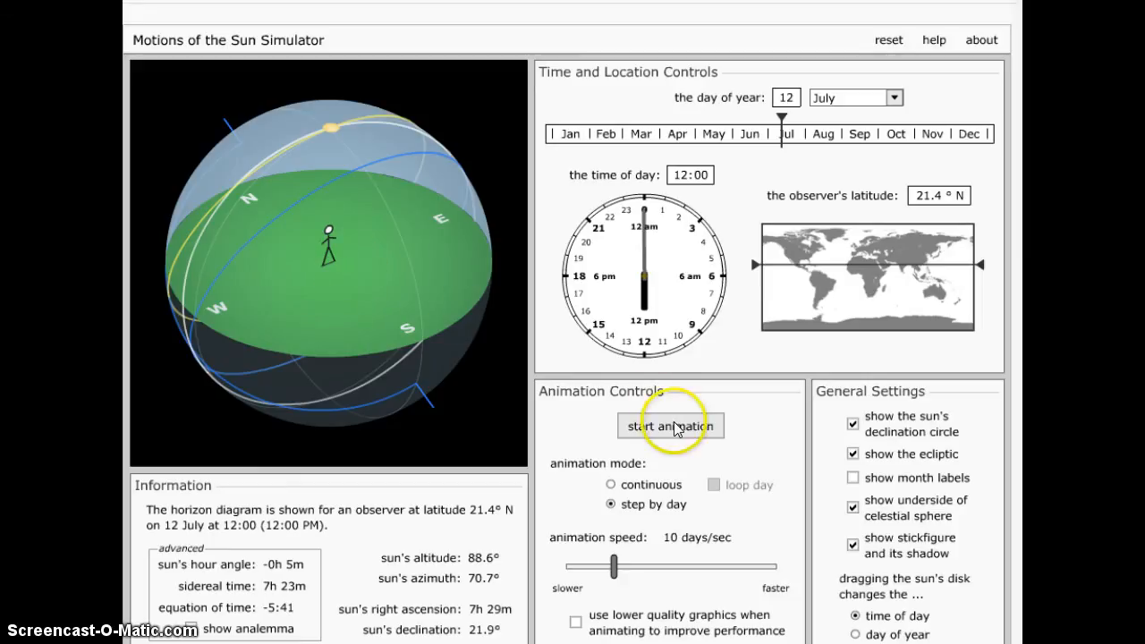
pyautogui.moveTo(989, 129)
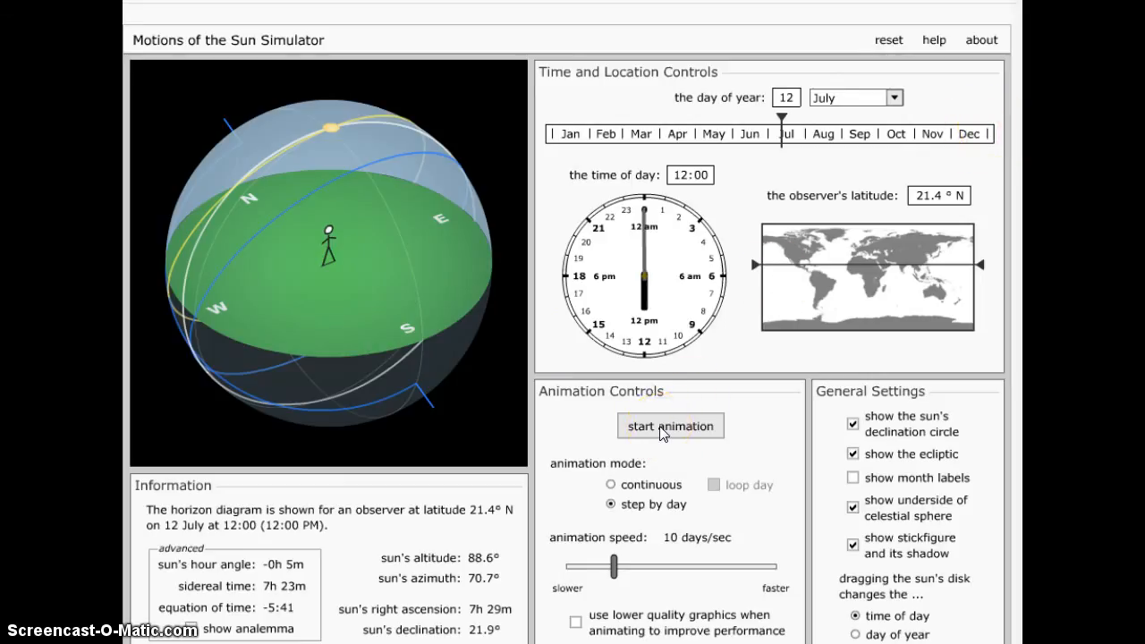
# Step: Resume the day-by-day animation, advancing noon from 22 September to 14 December
pyautogui.click(670, 426)
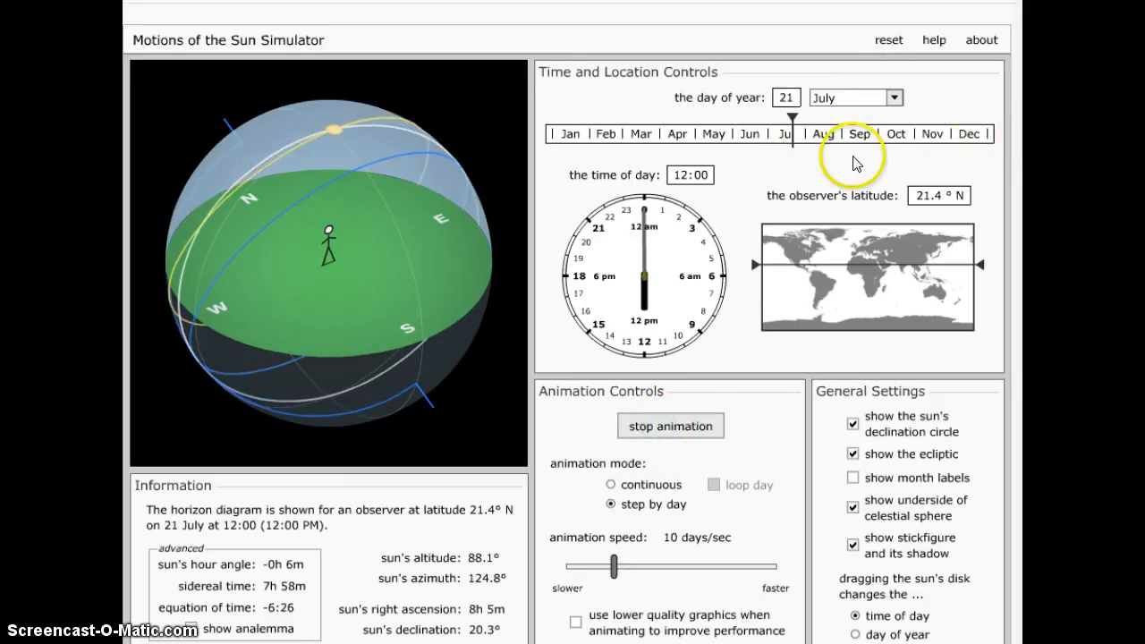
pyautogui.click(822, 133)
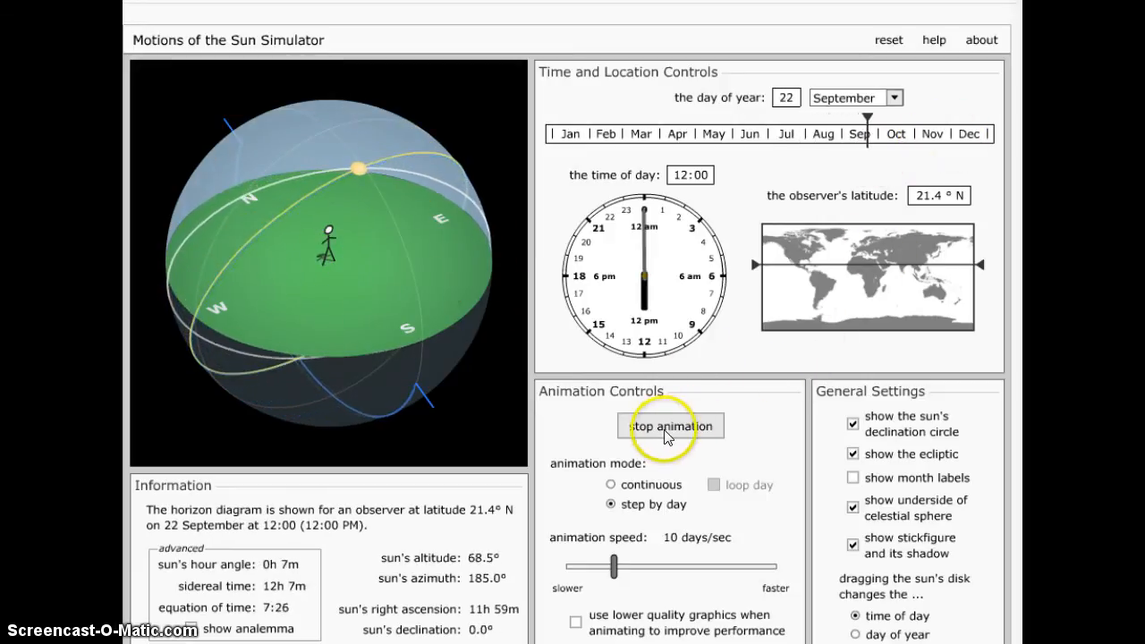
pyautogui.click(670, 425)
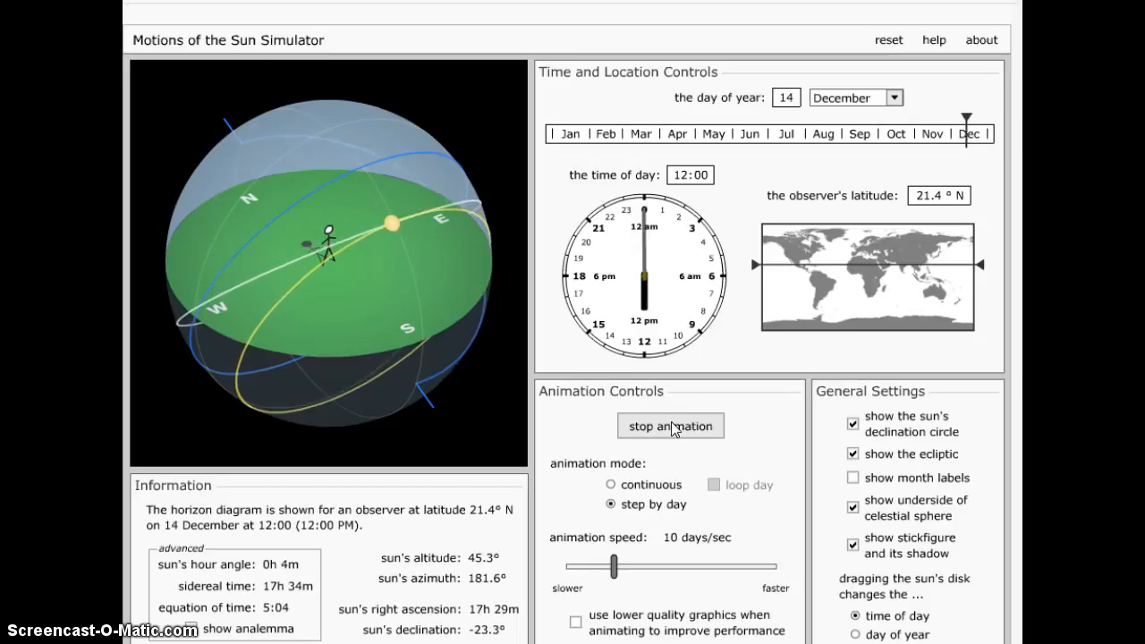
# Step: Stop the animation at noon on 26 December and trace the stick figure, its shadow and the sun
pyautogui.click(670, 425)
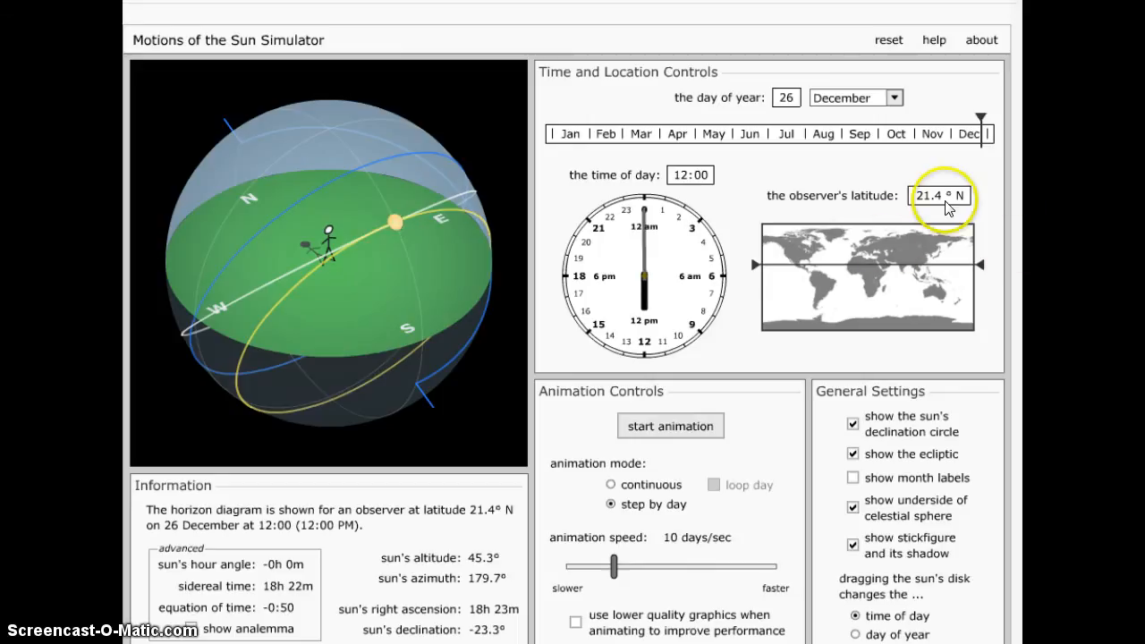
pyautogui.moveTo(966, 233)
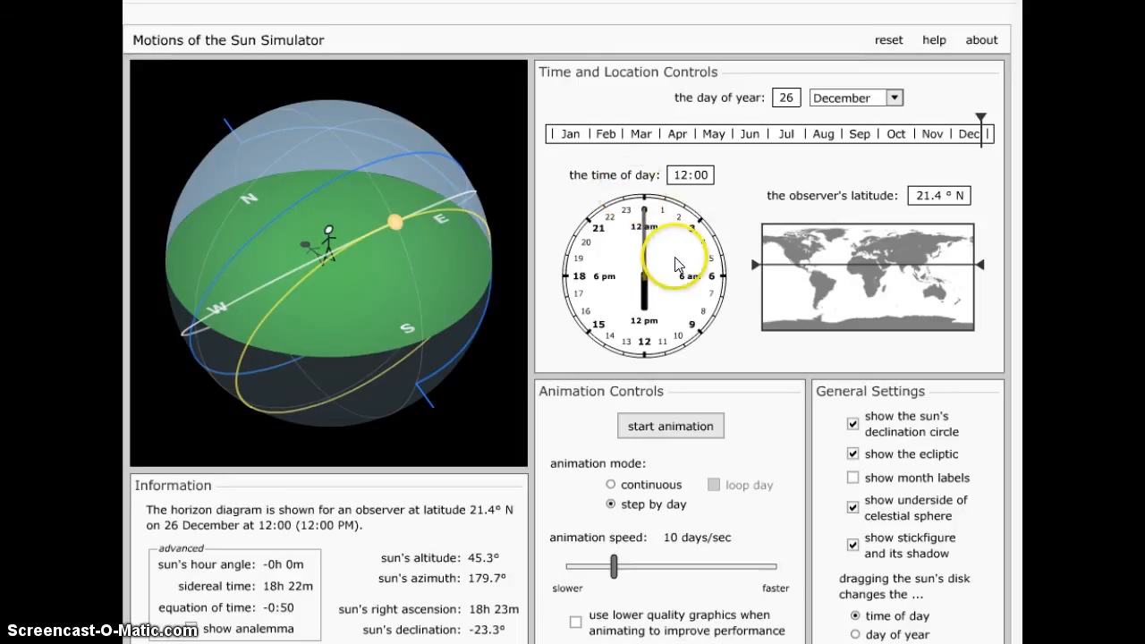
pyautogui.moveTo(331, 258)
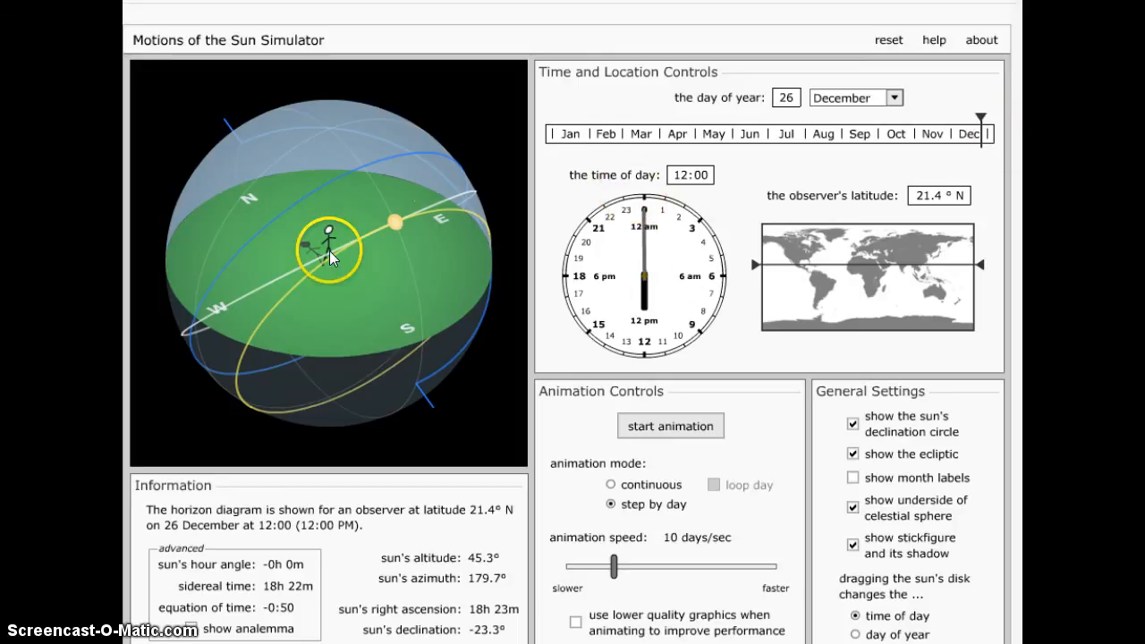
pyautogui.moveTo(331, 251); pyautogui.dragTo(389, 222)
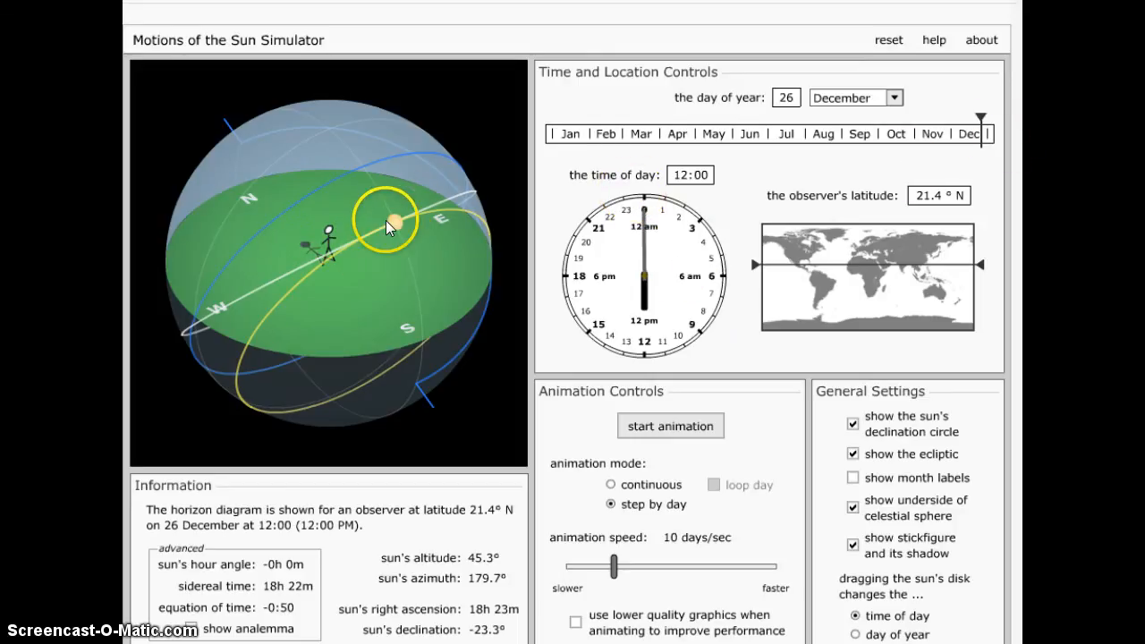
pyautogui.moveTo(389, 222); pyautogui.dragTo(340, 282)
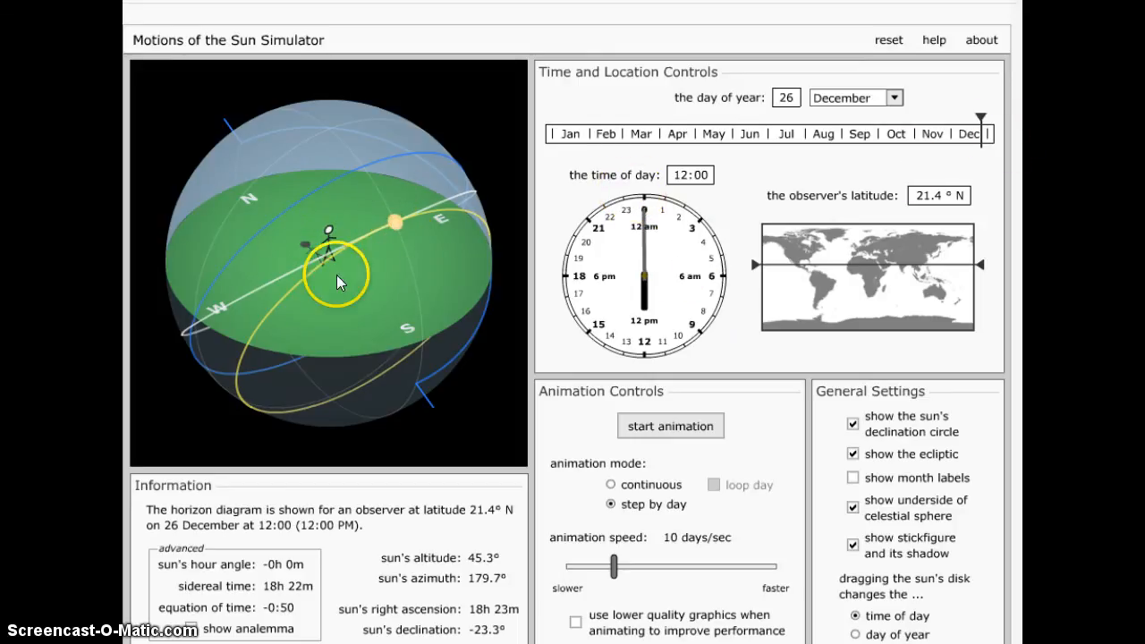
pyautogui.moveTo(340, 282); pyautogui.dragTo(300, 246)
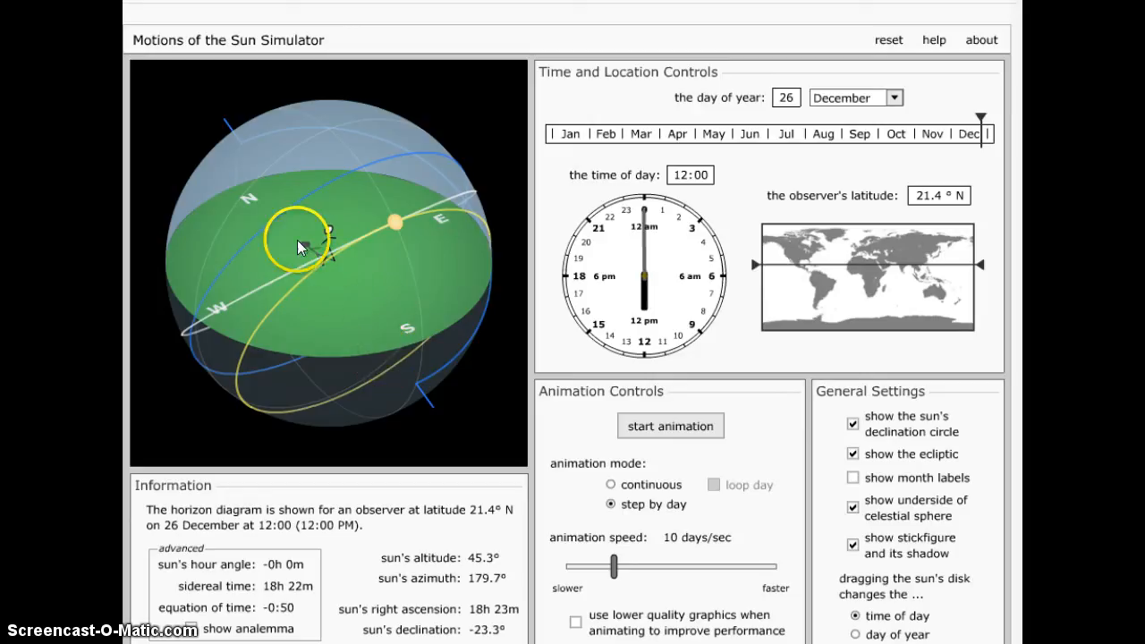
pyautogui.moveTo(347, 282)
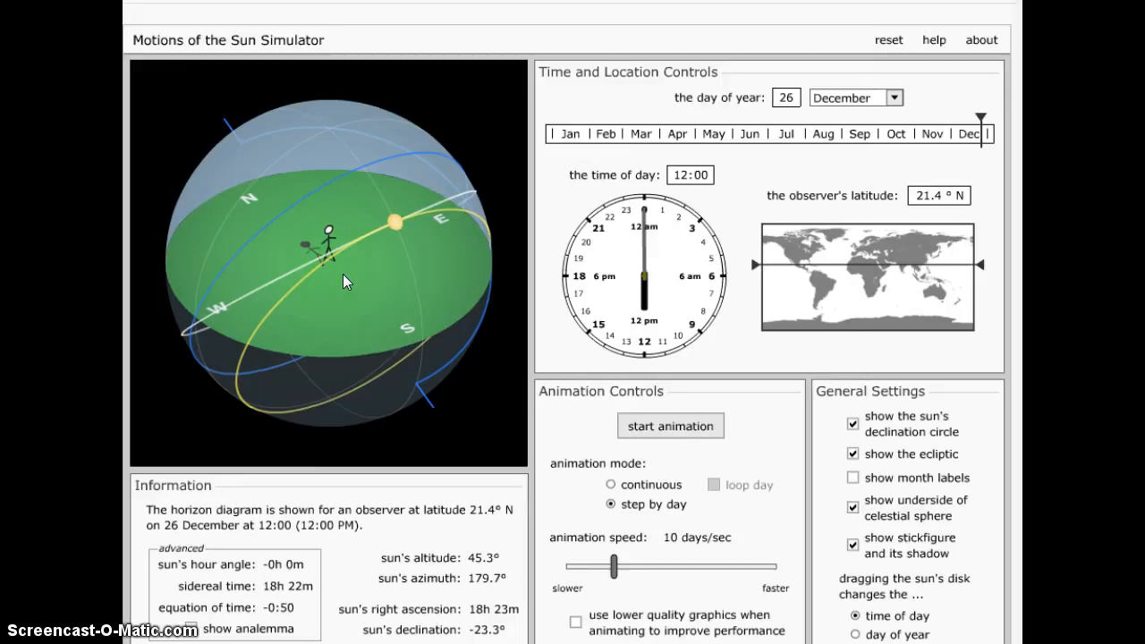
pyautogui.click(338, 276)
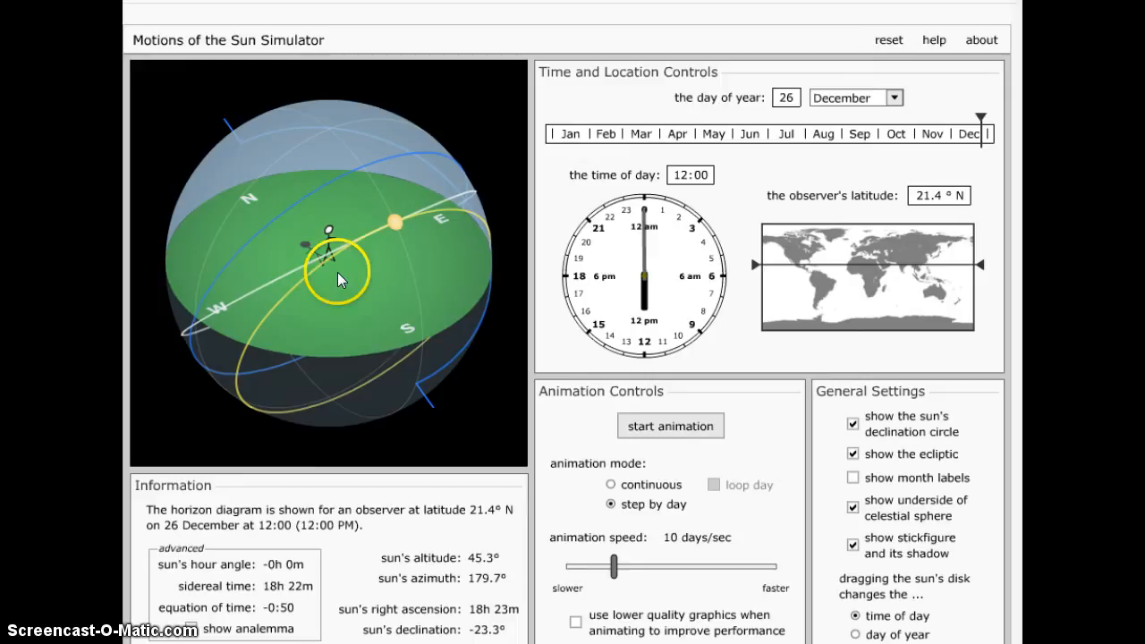
pyautogui.moveTo(416, 280)
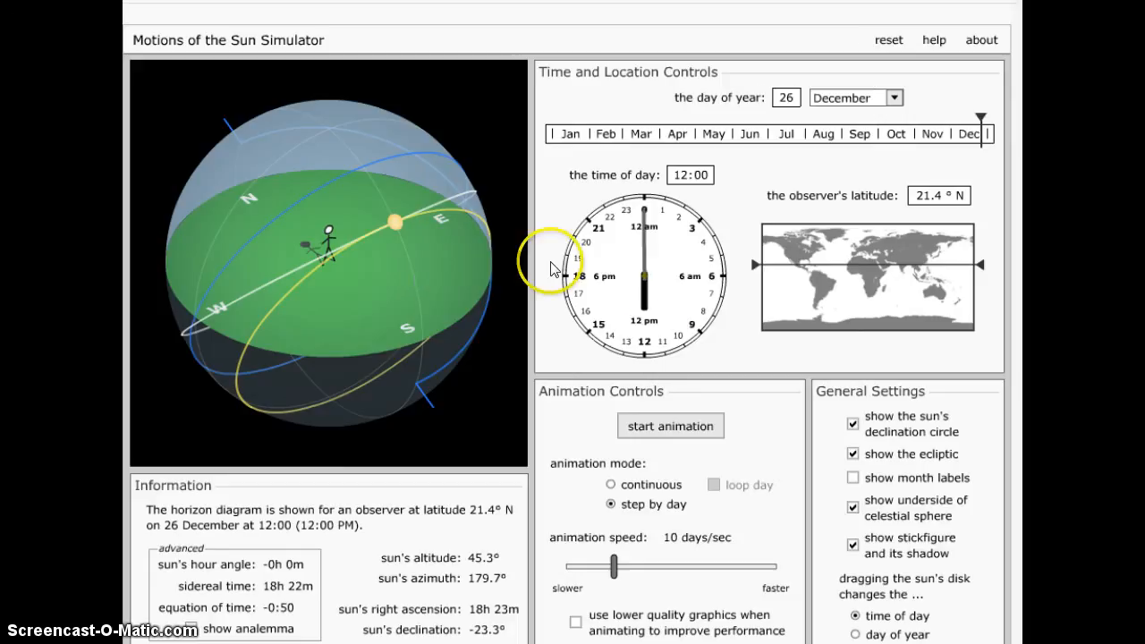
pyautogui.moveTo(635, 349)
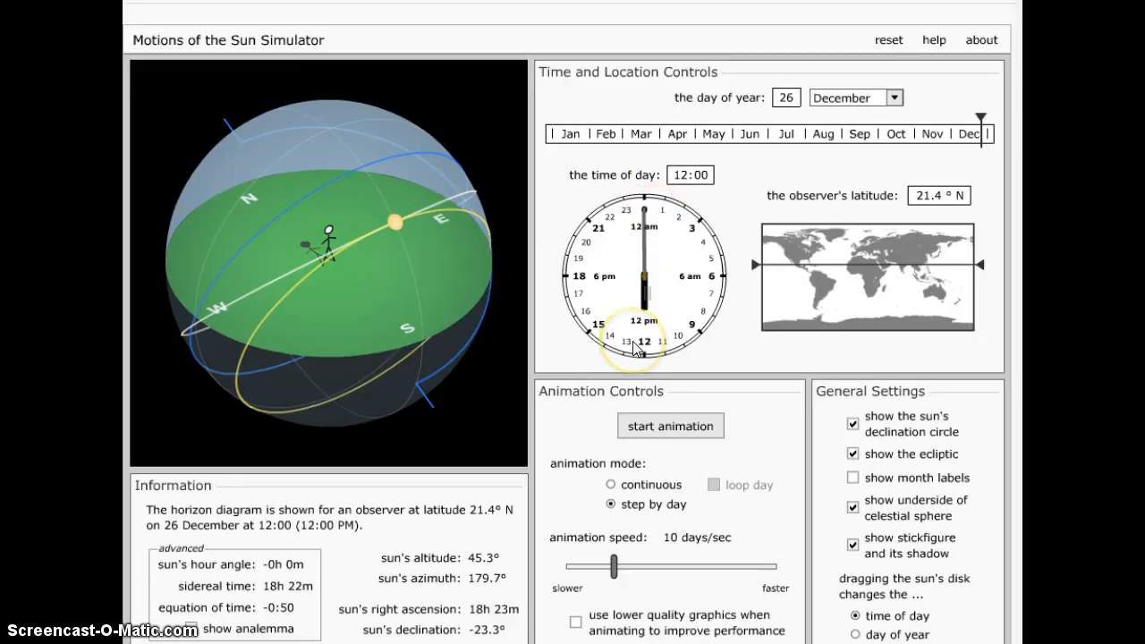
pyautogui.moveTo(712, 262)
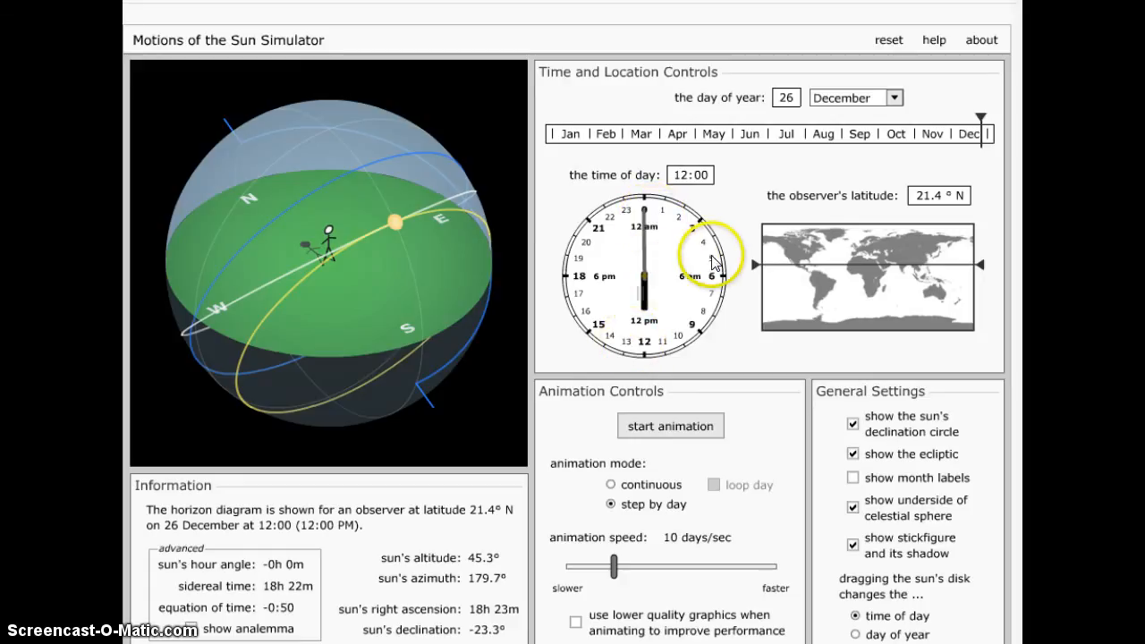
pyautogui.moveTo(711, 264)
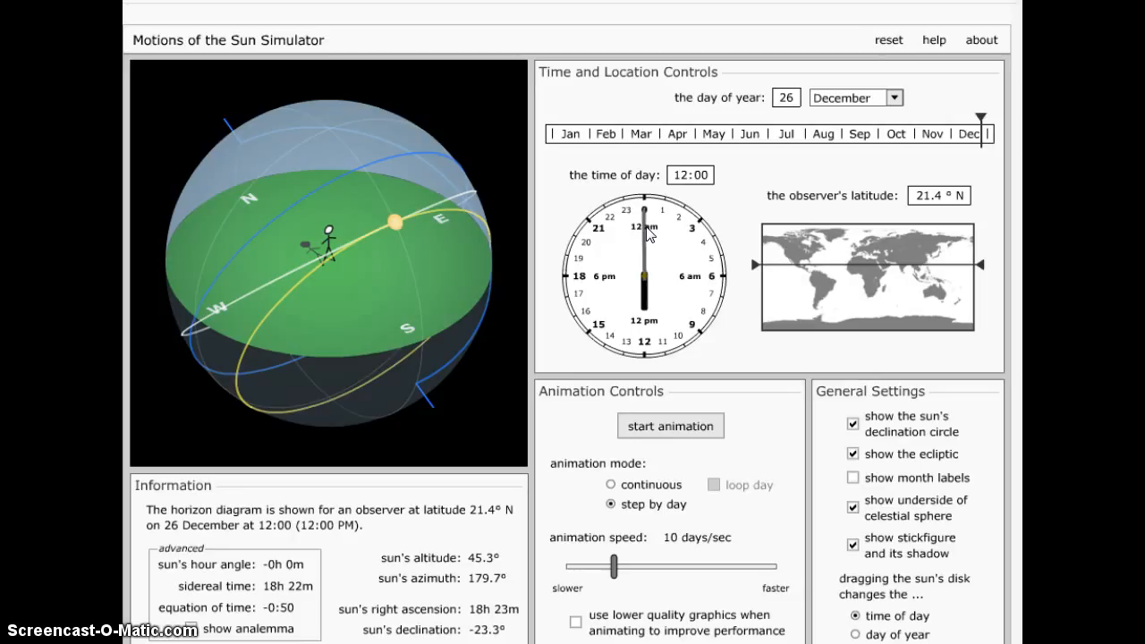
pyautogui.moveTo(380, 150)
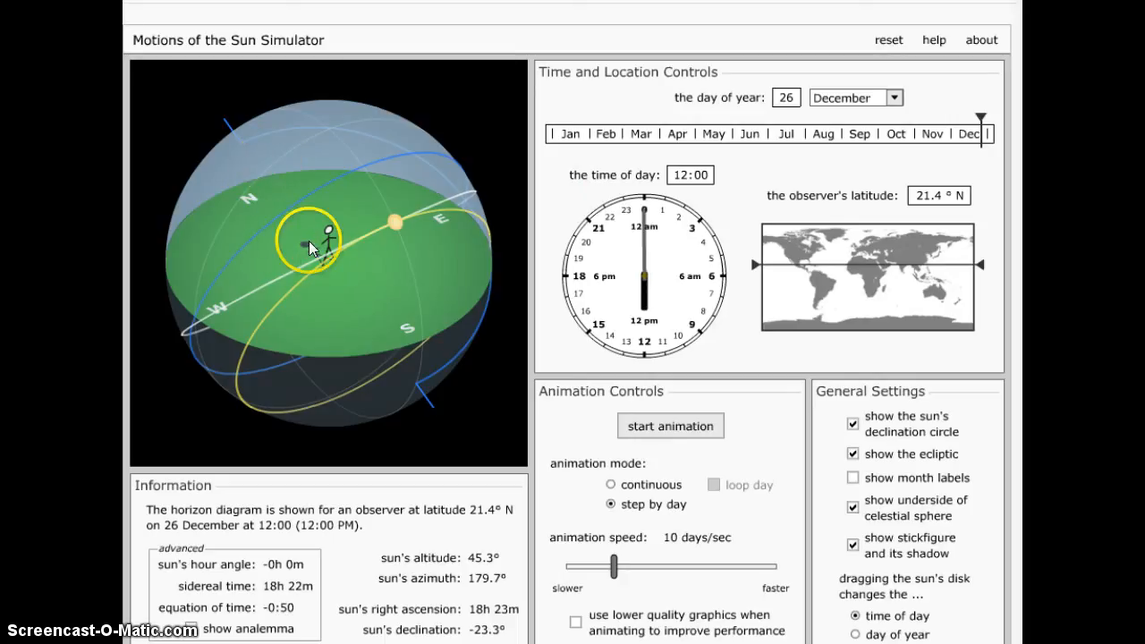
pyautogui.moveTo(331, 332)
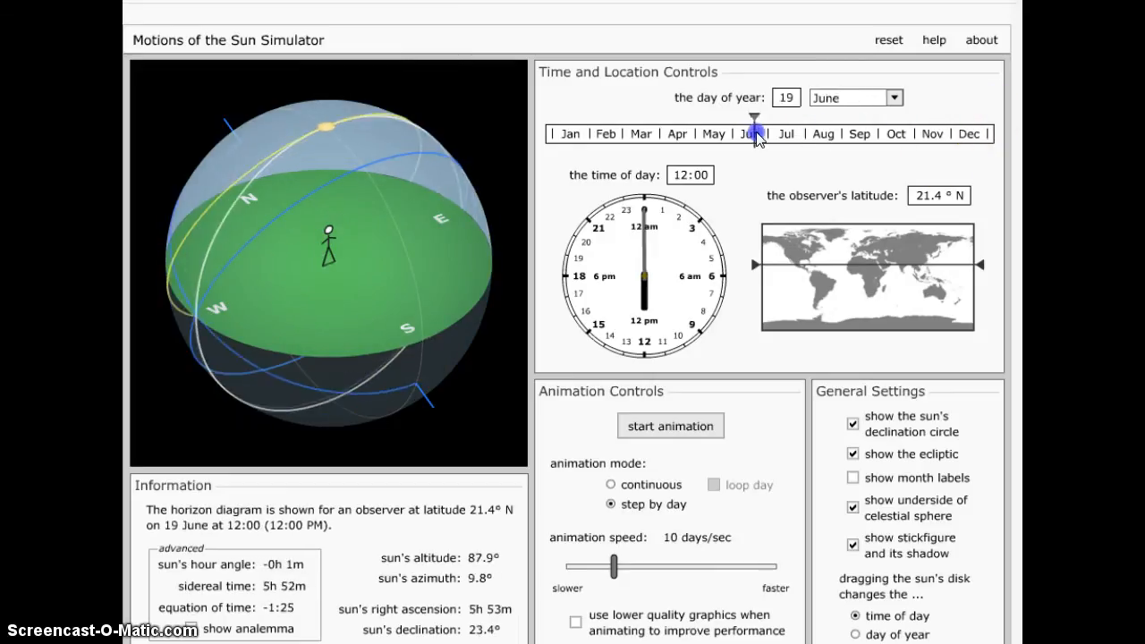
# Step: Drag the date marker to 13 February, then 31 March, then 16 July
pyautogui.moveTo(756, 121); pyautogui.dragTo(617, 121)
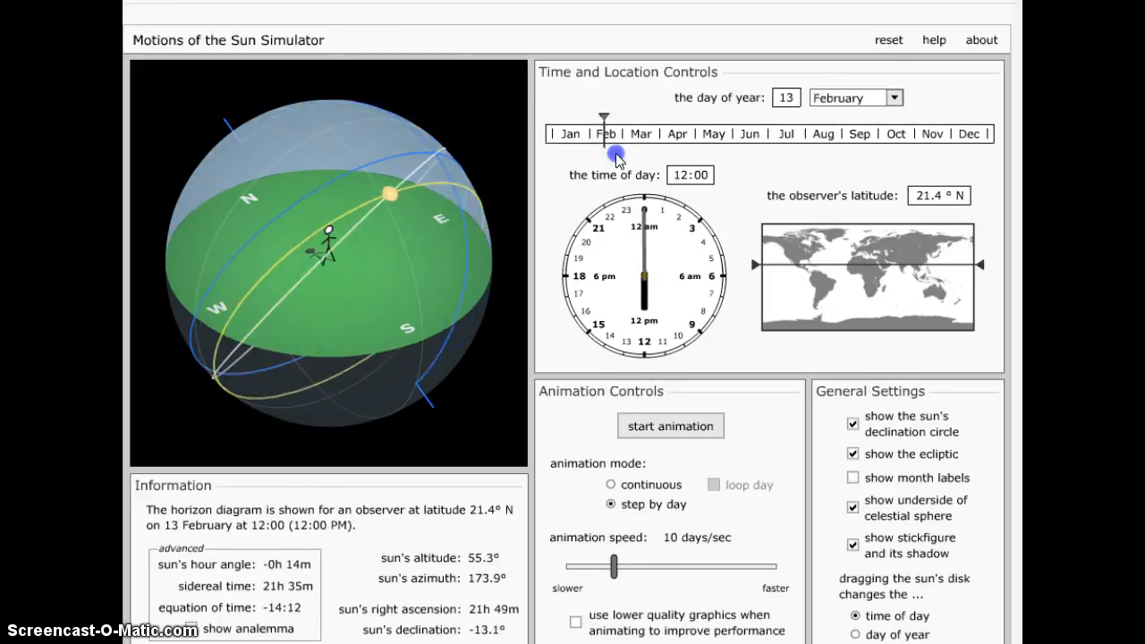
pyautogui.moveTo(604, 117); pyautogui.dragTo(657, 117)
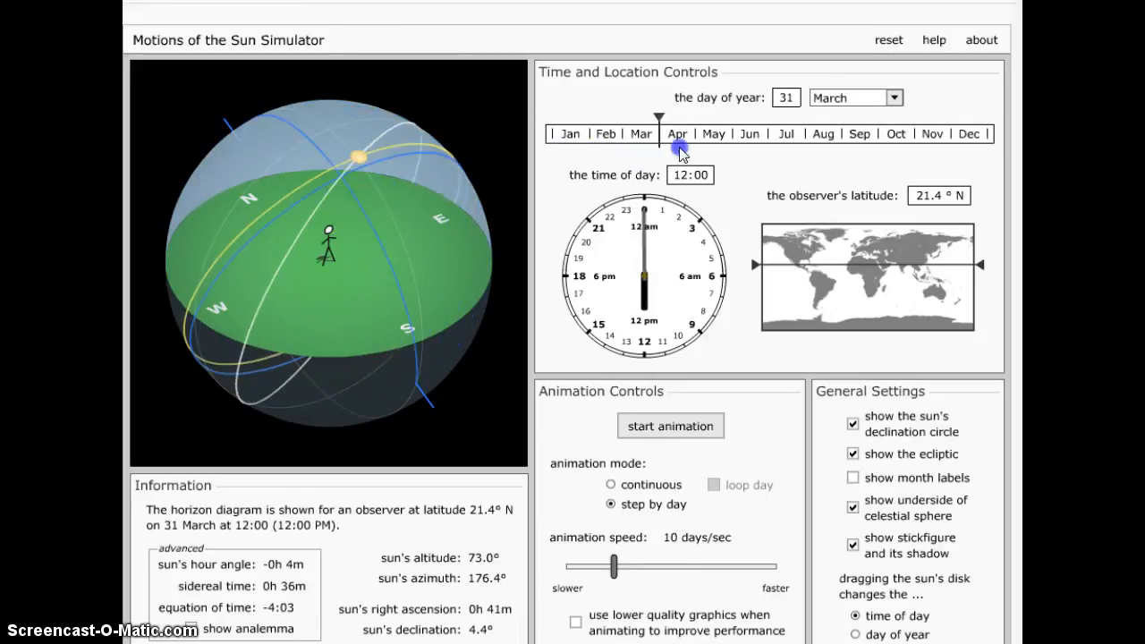
pyautogui.moveTo(660, 119); pyautogui.dragTo(789, 119)
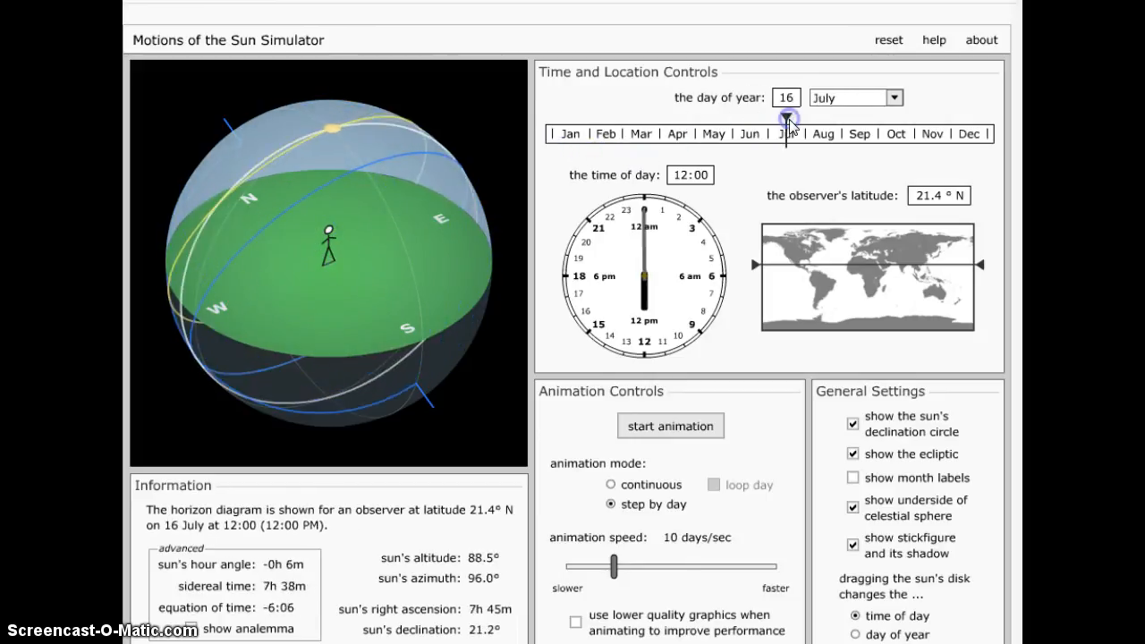